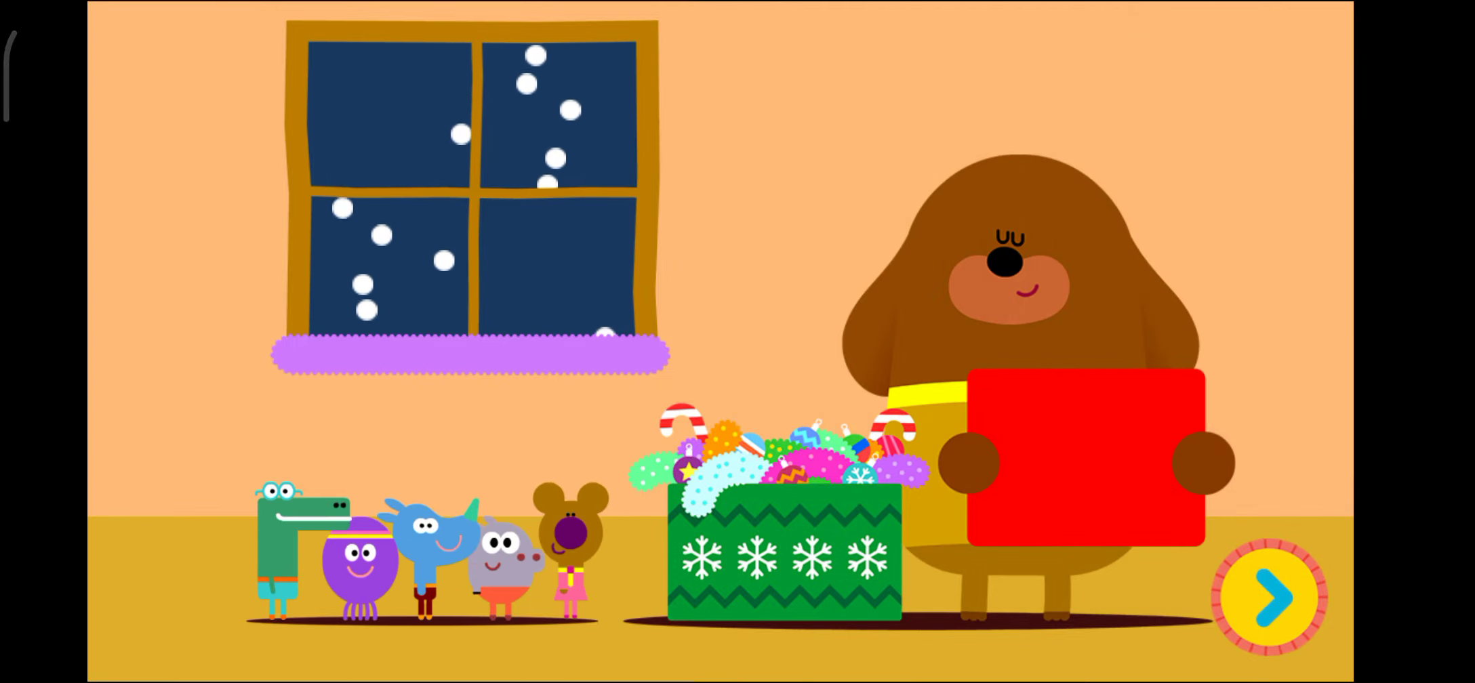
Leave the intro scene via the yellow arrow and reach the bare tree
left_click(1267, 594)
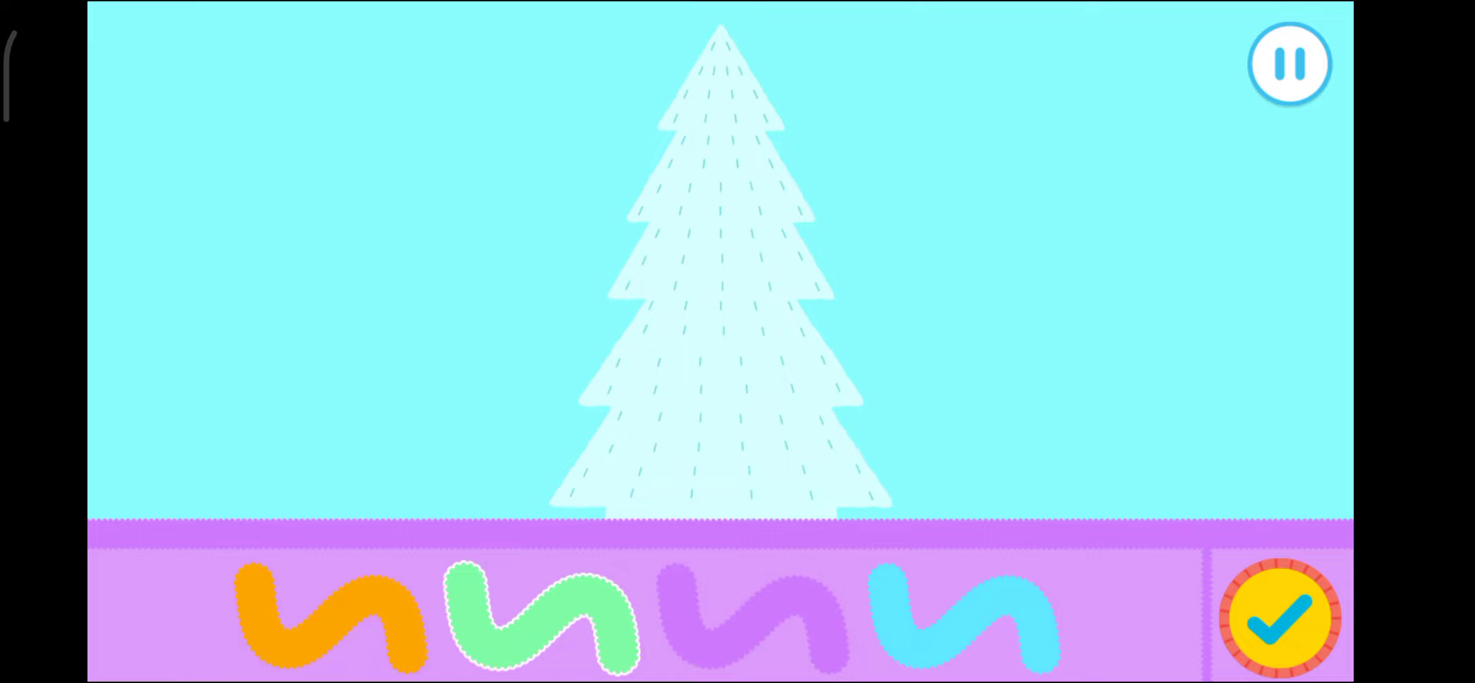
Pick two tinsel colours from the tray and drape strands down the tree
left_click(960, 616)
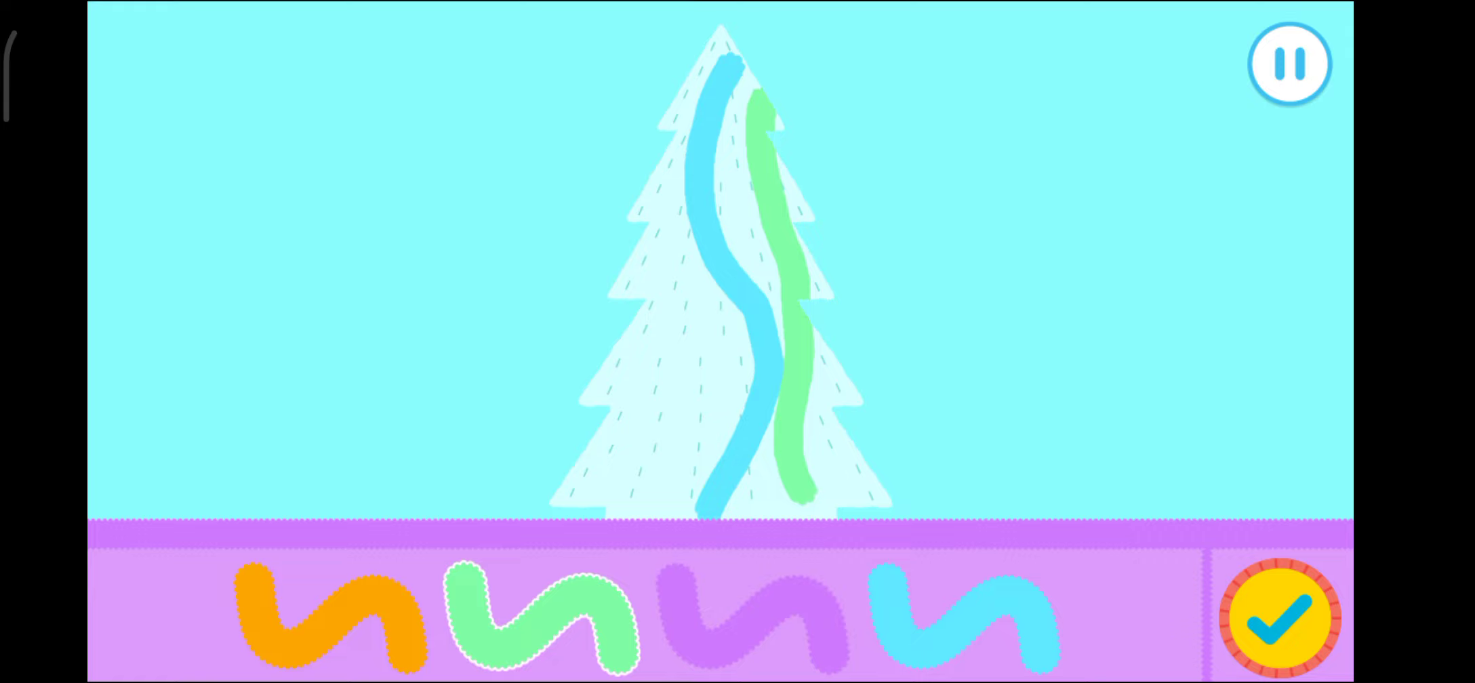
left_click(329, 616)
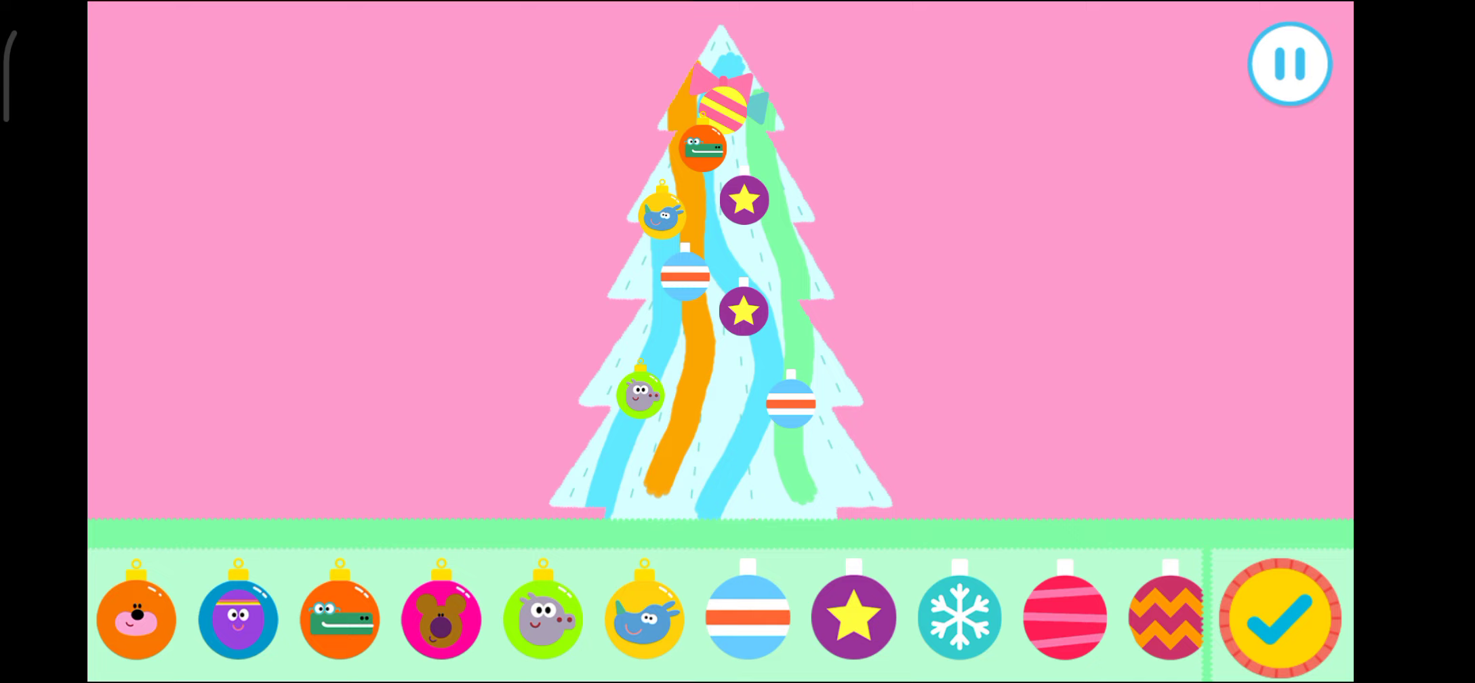
Hang a bauble on the lower tree and confirm with the yellow tick
left_click_drag(644, 617, 734, 424)
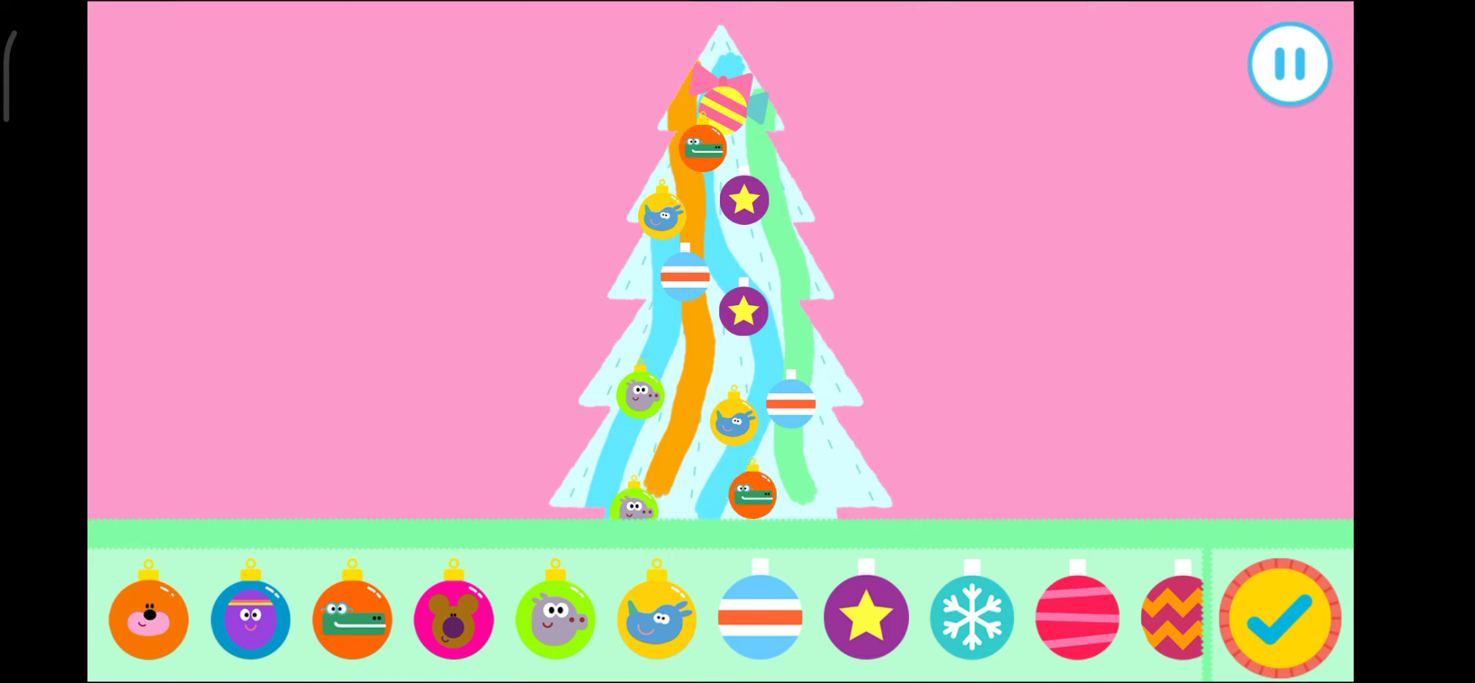
left_click(1279, 616)
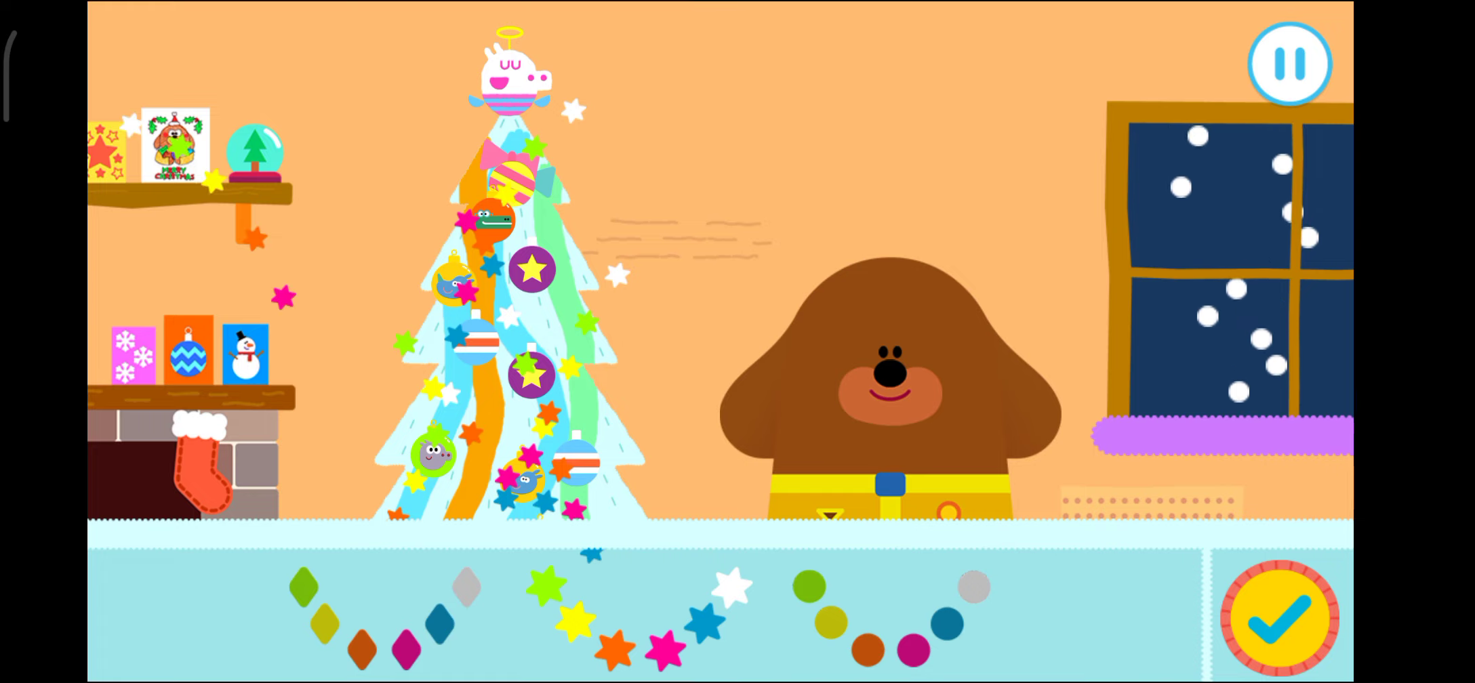
Confirm the star lights with the tick, then flip the switch to make them glow
left_click(1281, 618)
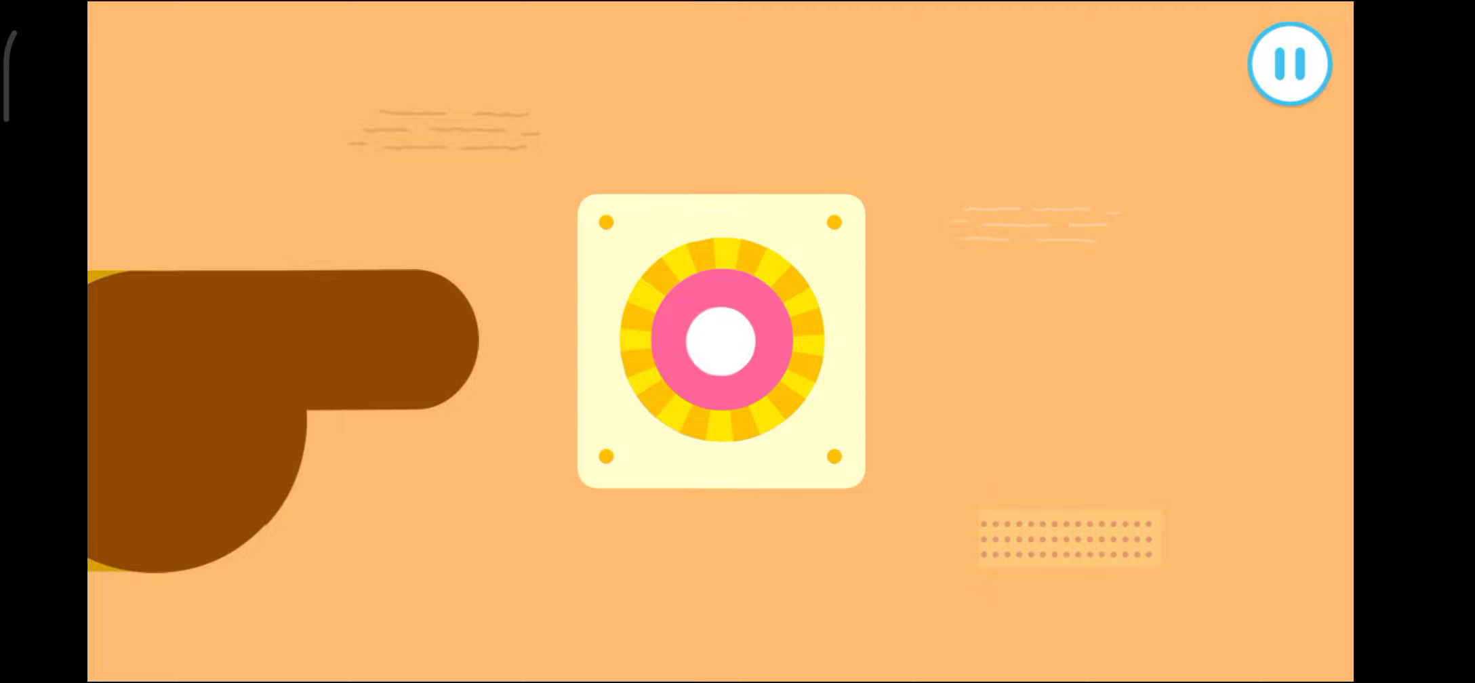
left_click(721, 341)
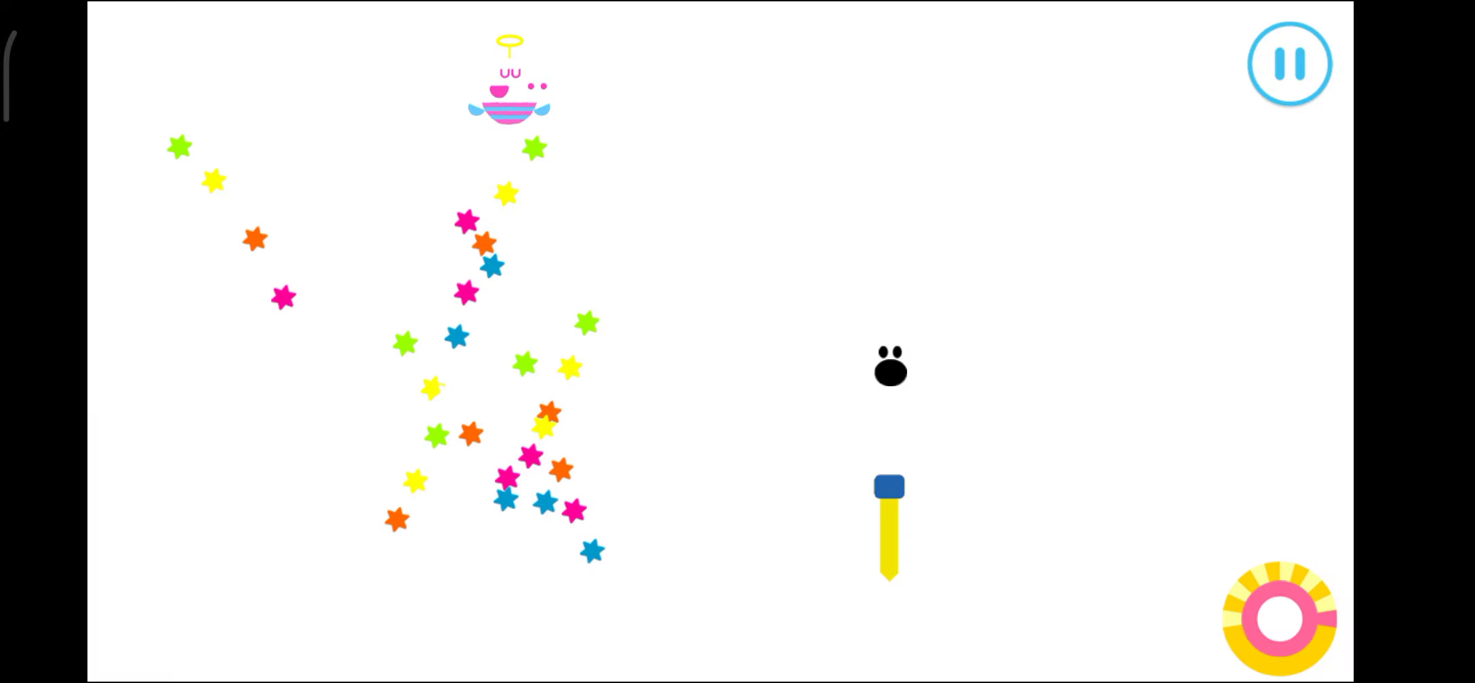